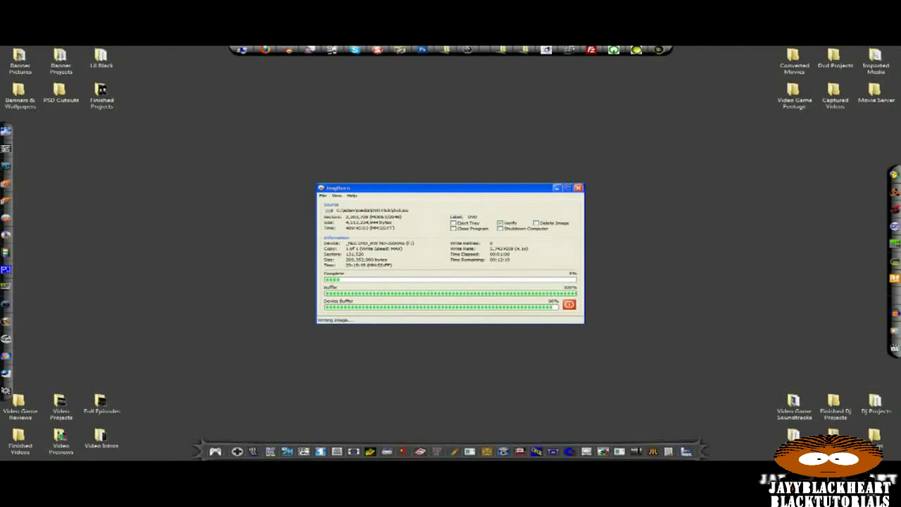
Enter the HDD type selection list from the Auto-Installer Deluxe IV menu.
left_click(577, 189)
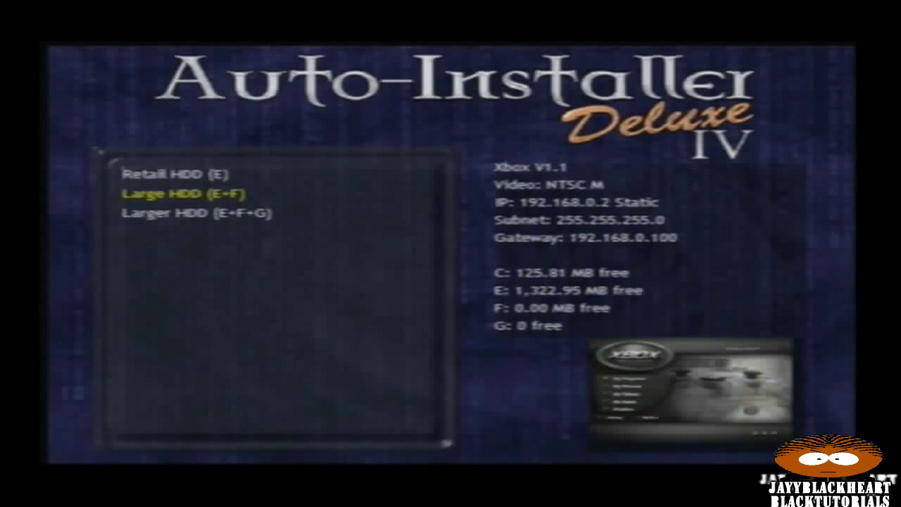
Install using the Larger HDD (E+F+G) layout and acknowledge the Finished notice.
key("Down")
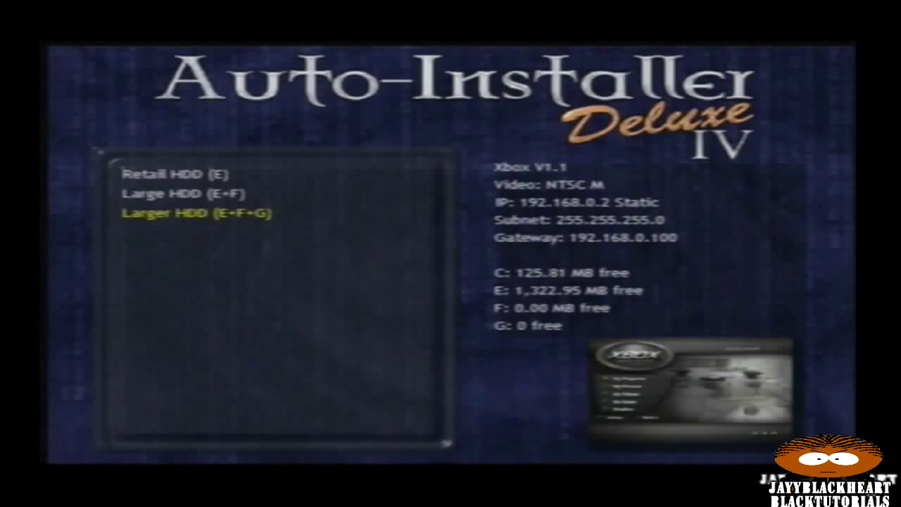
left_click(197, 214)
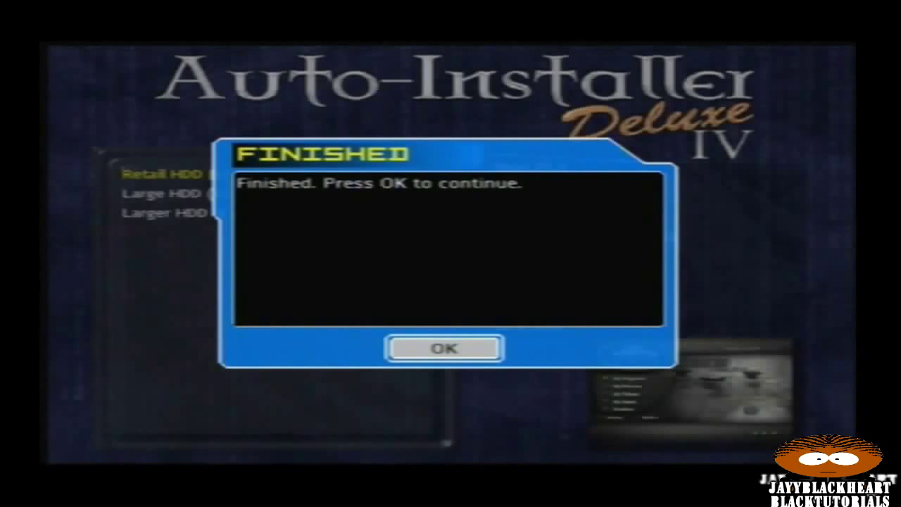
left_click(442, 347)
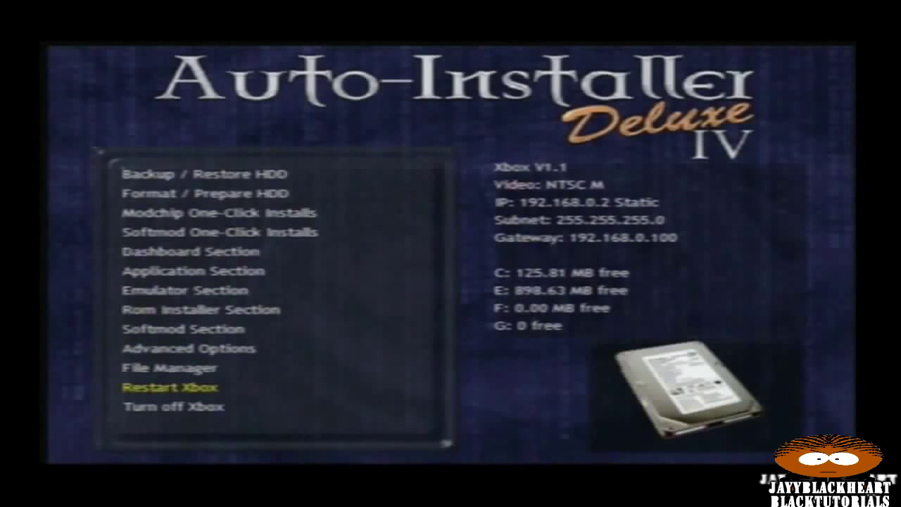
Choose Restart Xbox so the console reboots into the new XBMC dashboard.
left_click(171, 386)
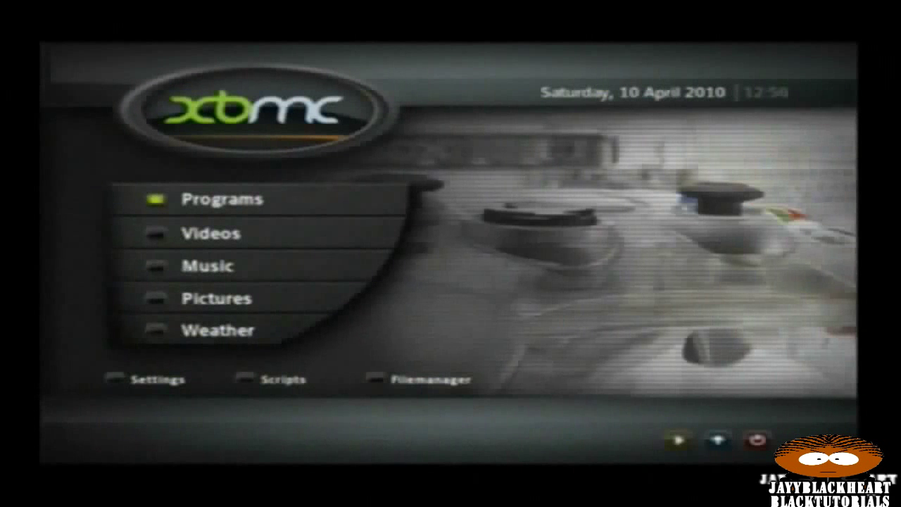